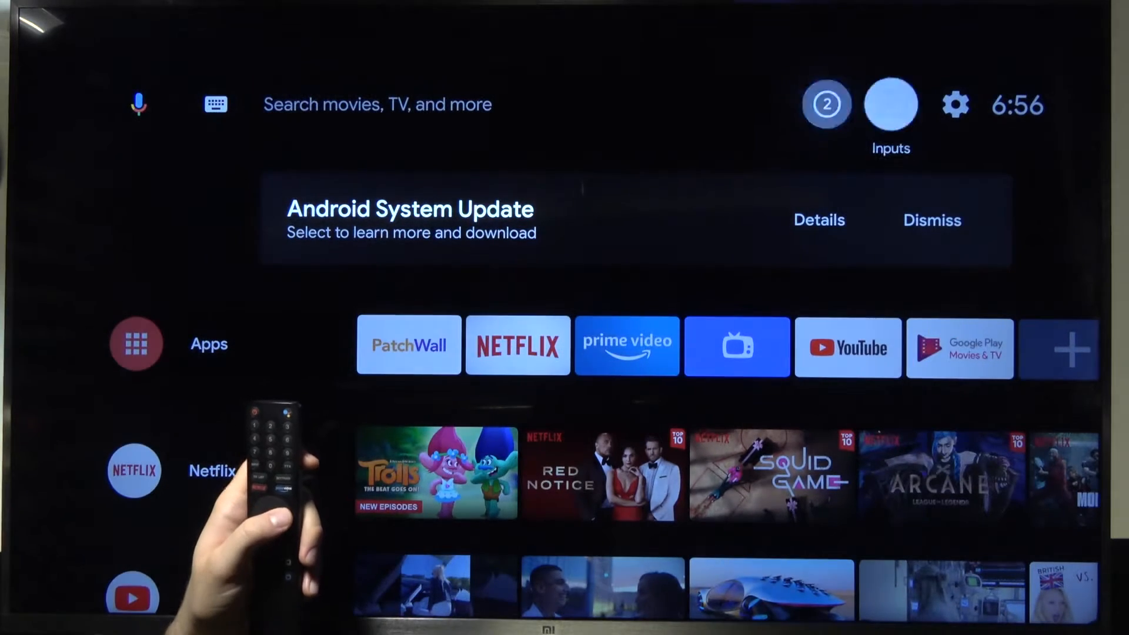
# Enter Settings from the home screen gear and go into Apps, down to App permissions
pyautogui.click(954, 105)
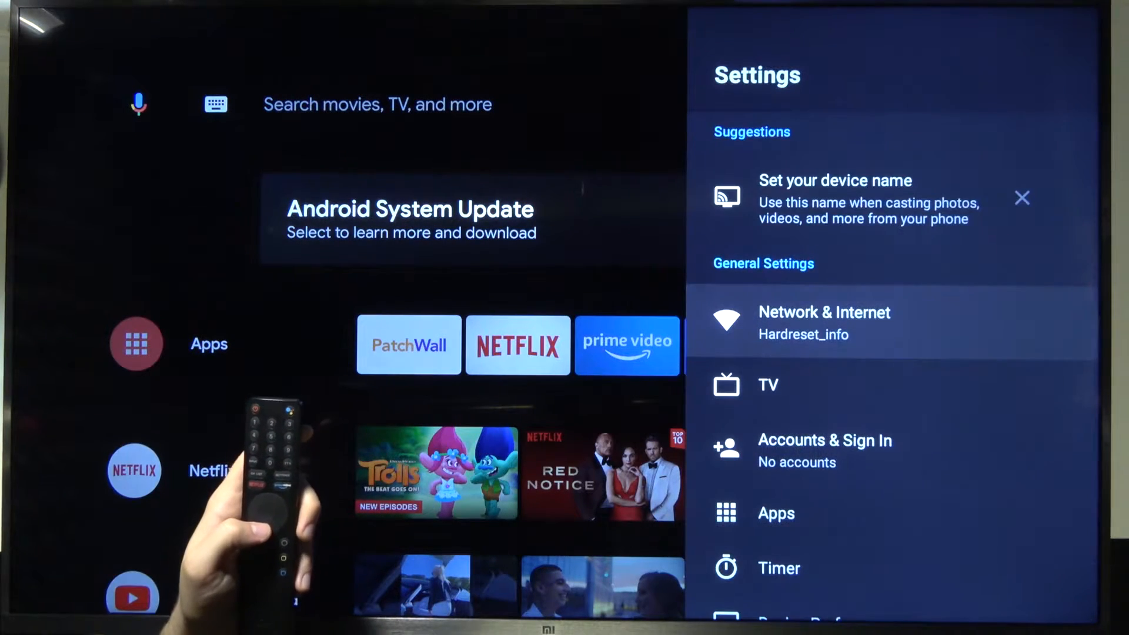
pyautogui.scroll(-3)
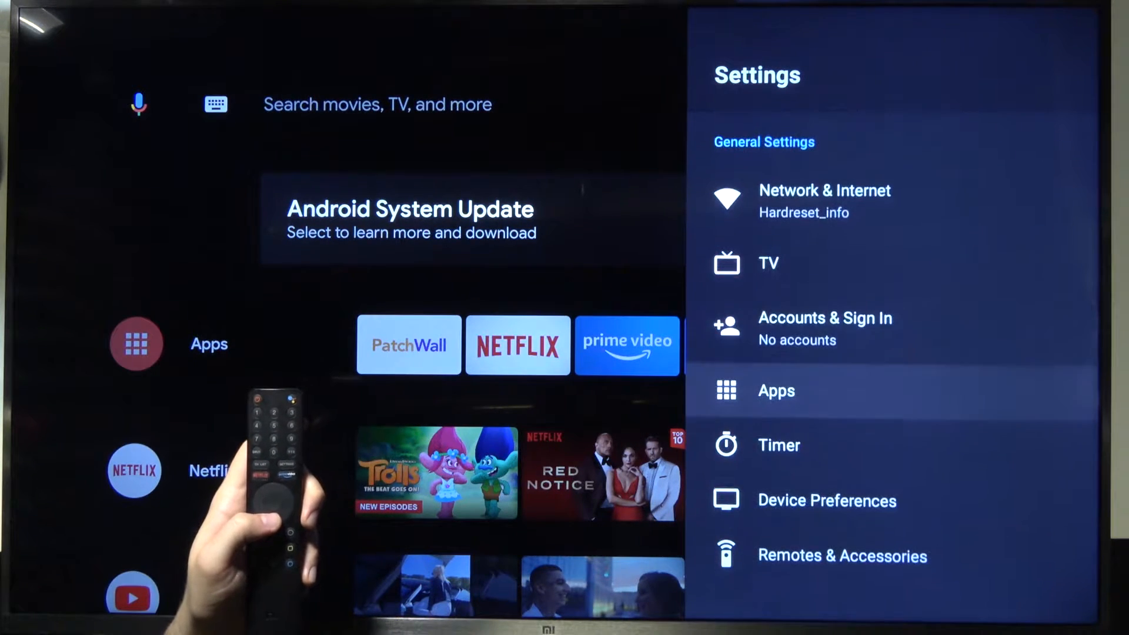
pyautogui.click(776, 390)
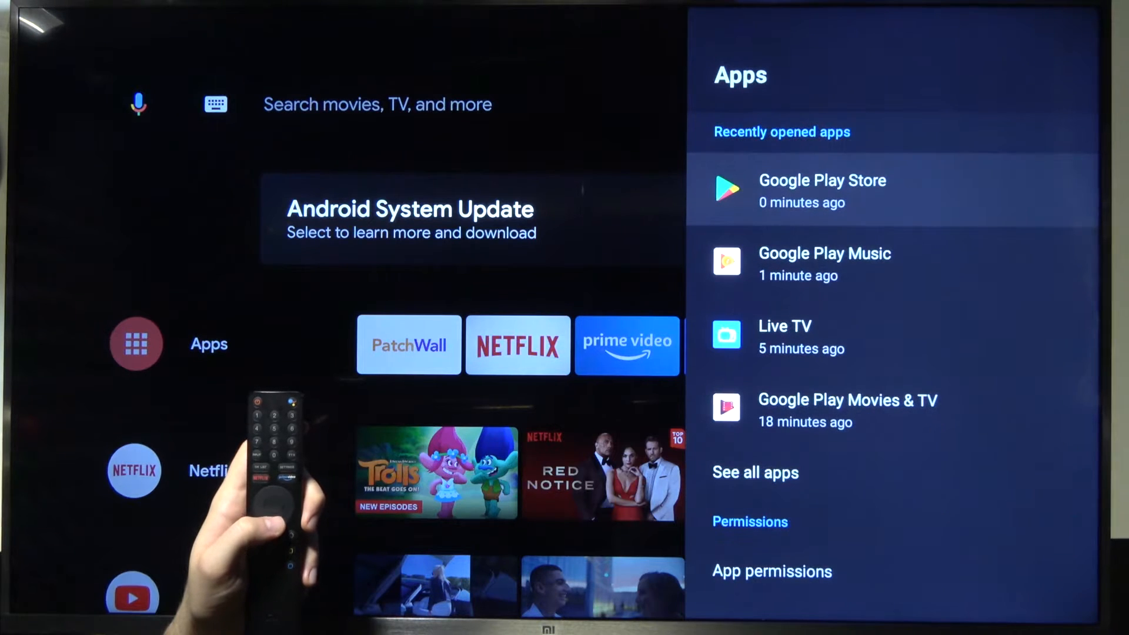
pyautogui.scroll(-3)
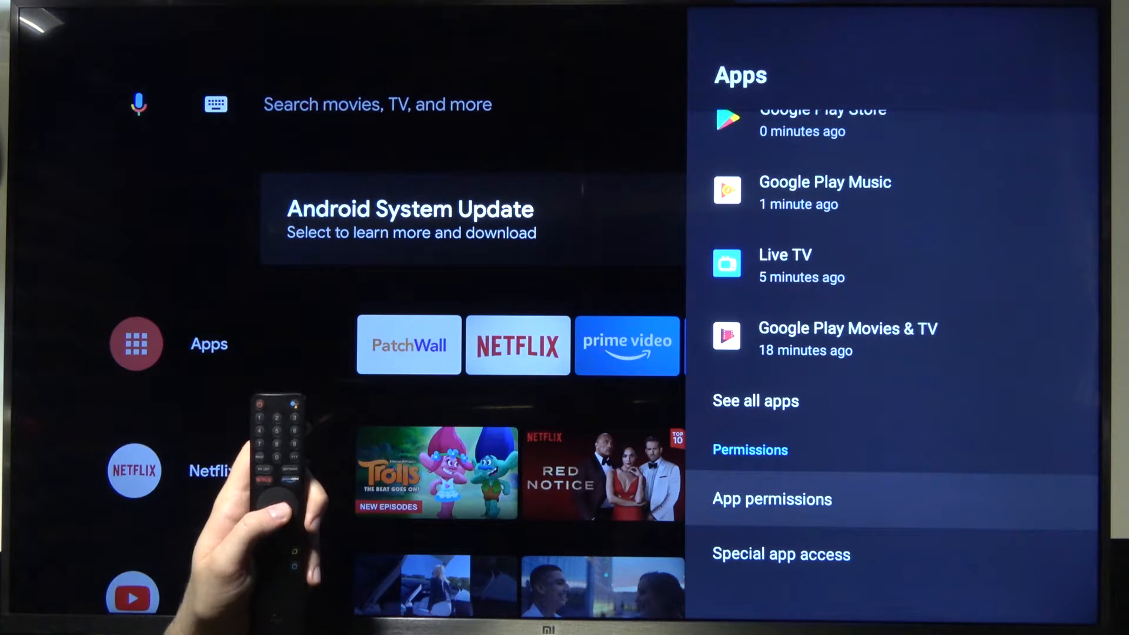
# Enter App permissions and browse the categories down to Storage
pyautogui.click(771, 499)
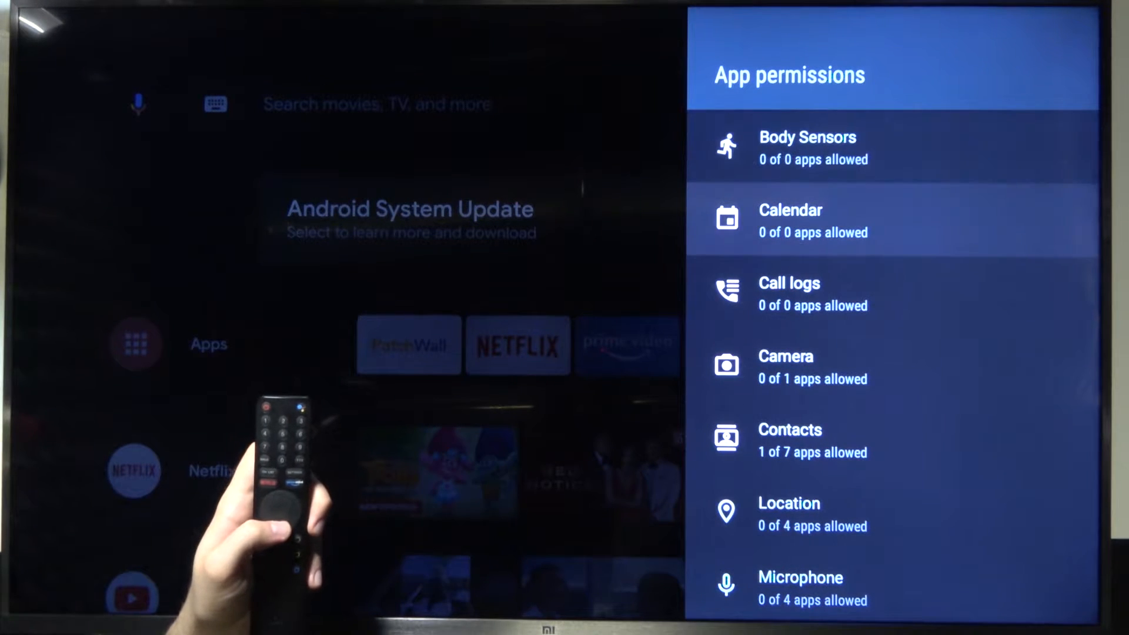
pyautogui.scroll(-3)
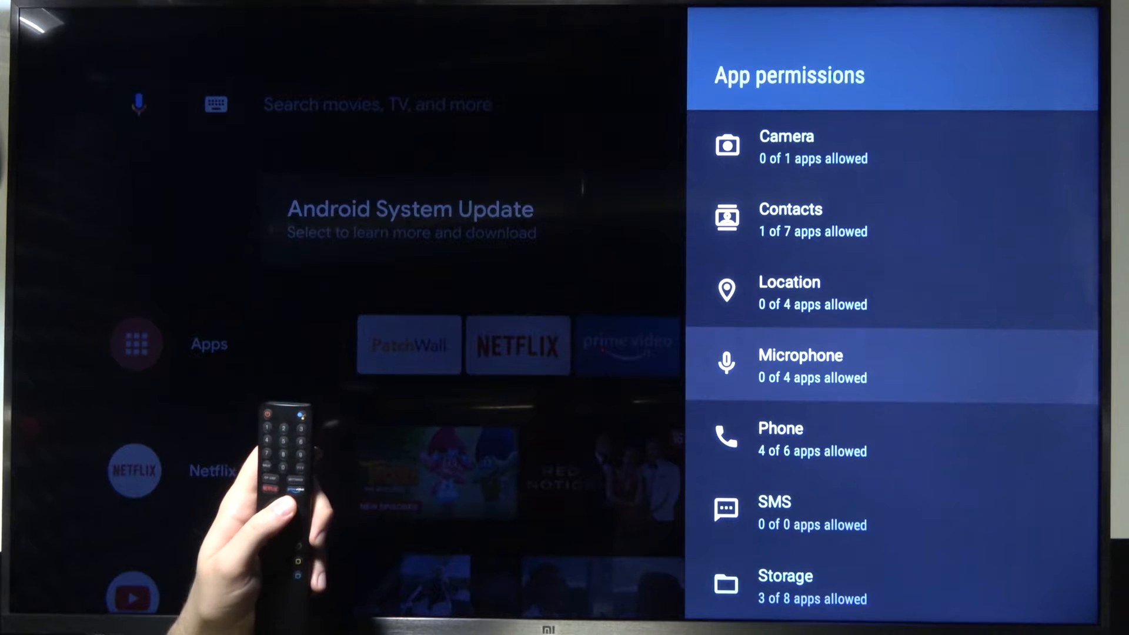
pyautogui.scroll(3)
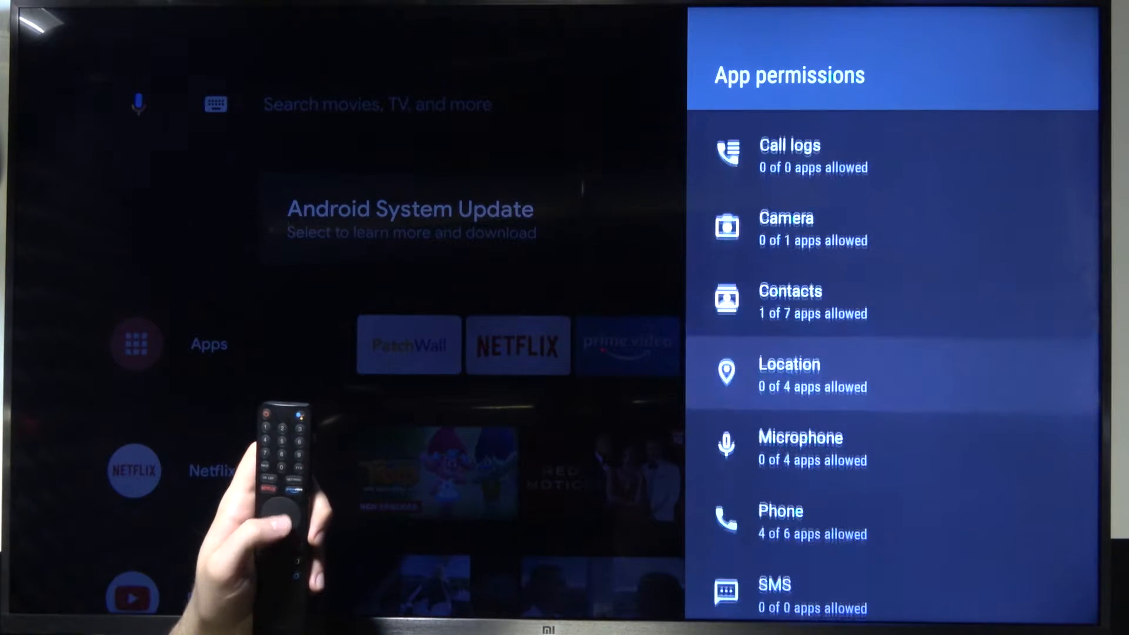
pyautogui.scroll(-3)
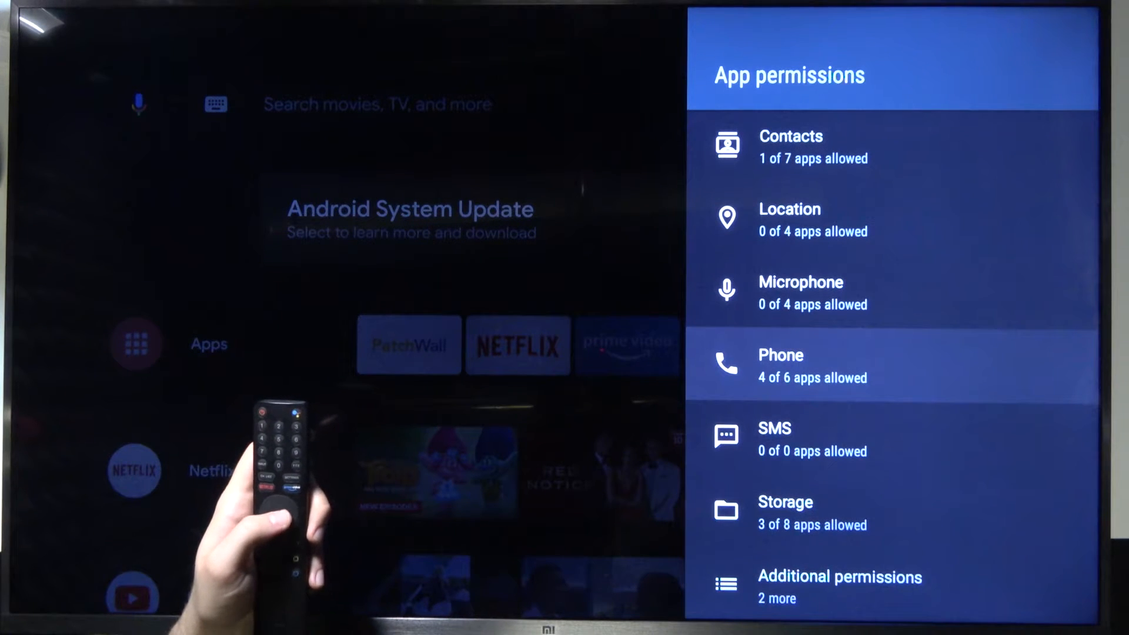
pyautogui.scroll(-3)
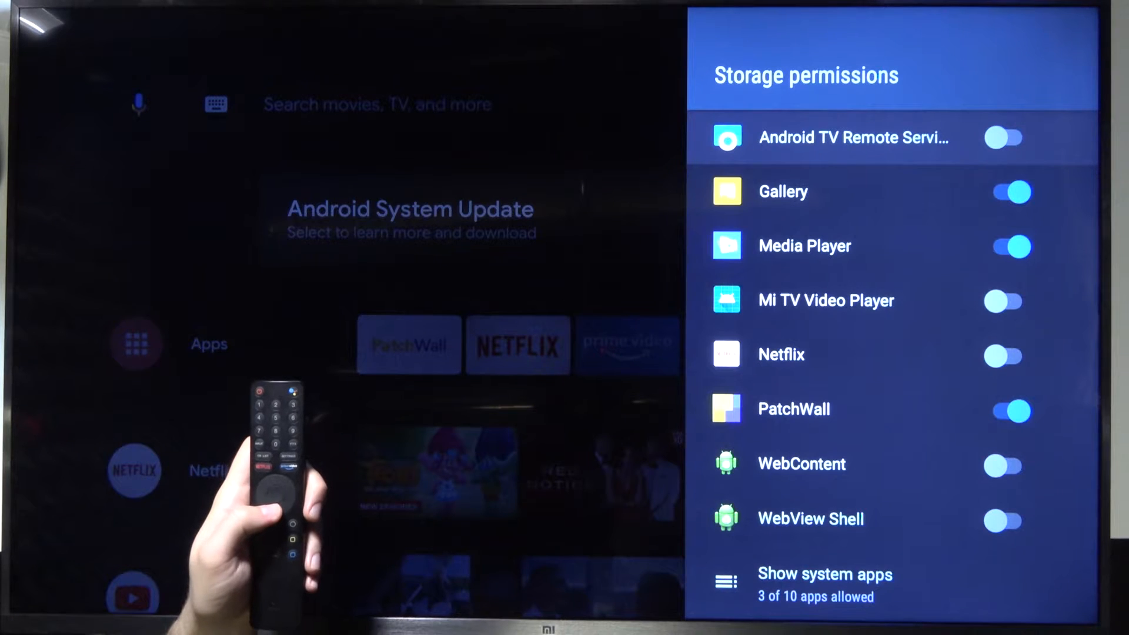
# In Storage permissions, switch Netflix's storage access on (4 of 8 apps allowed)
pyautogui.scroll(-3)
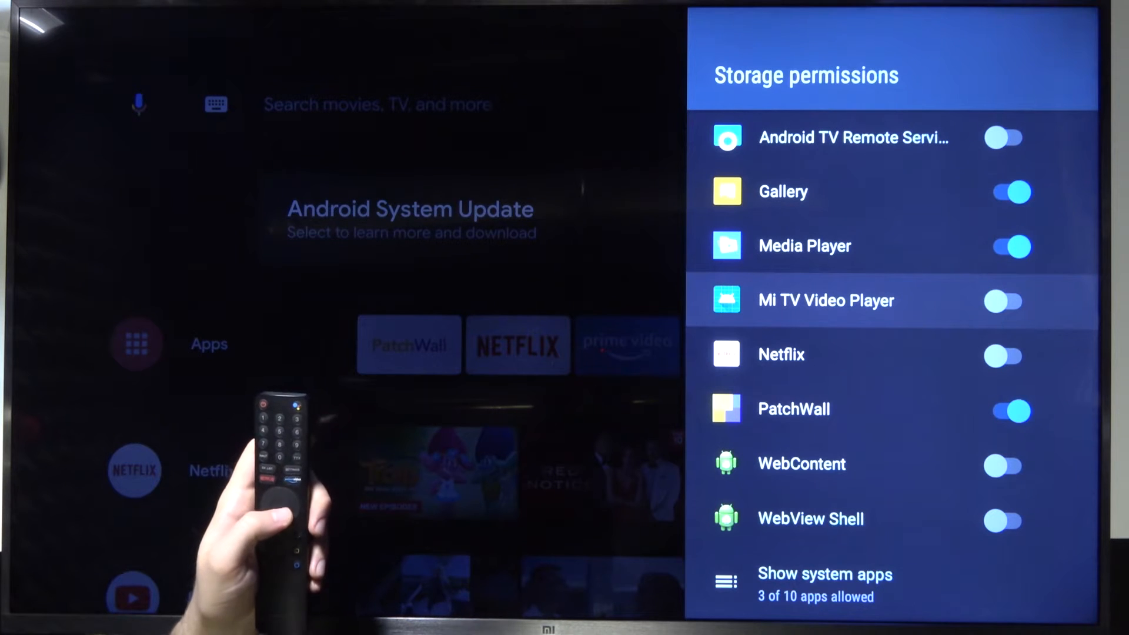
pyautogui.scroll(-3)
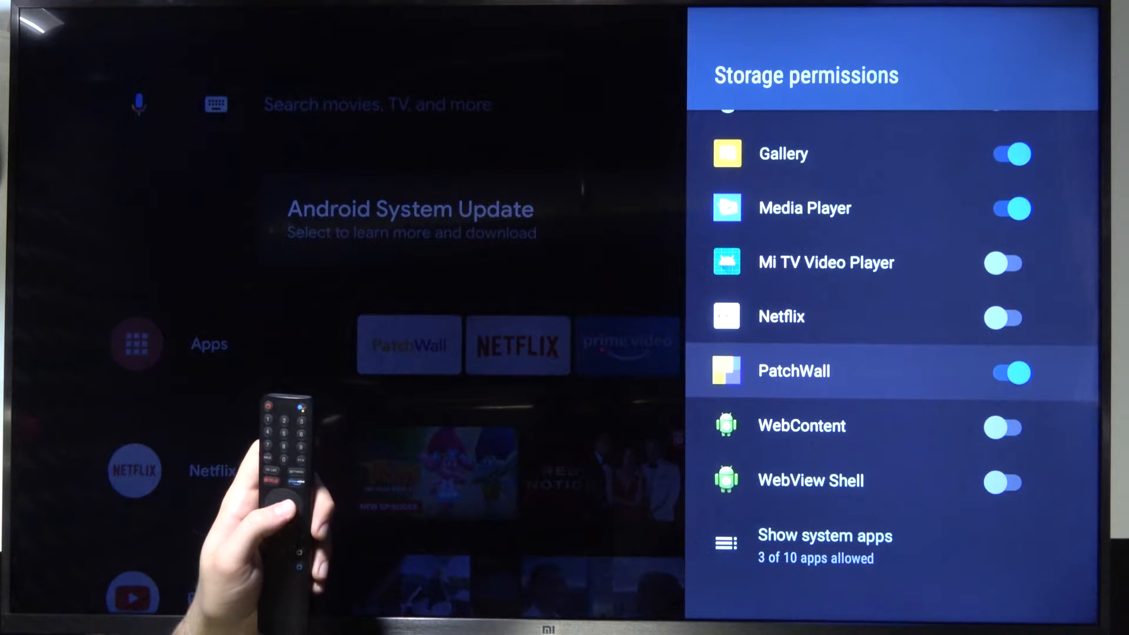
pyautogui.scroll(3)
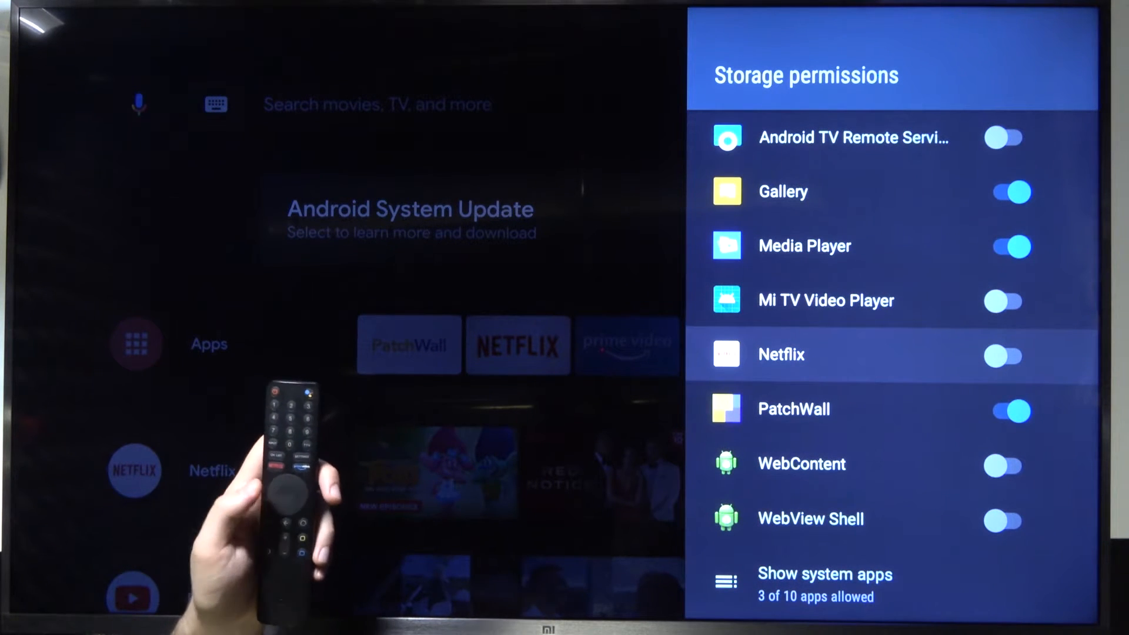
pyautogui.click(1004, 354)
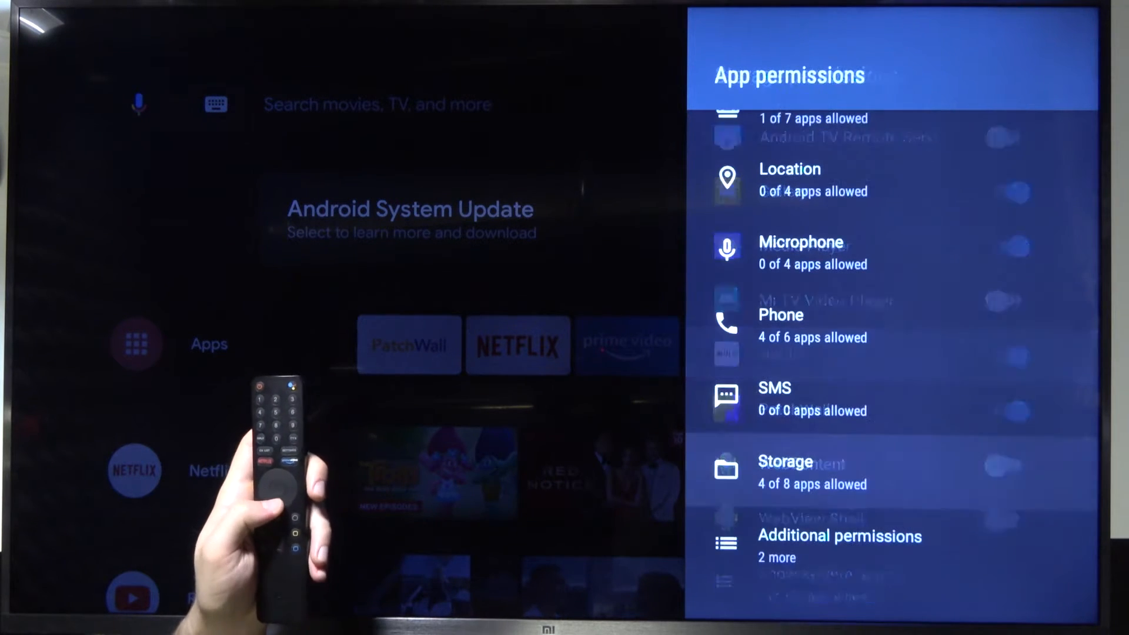
# Back out of the permission screens to the Apps menu
pyautogui.scroll(3)
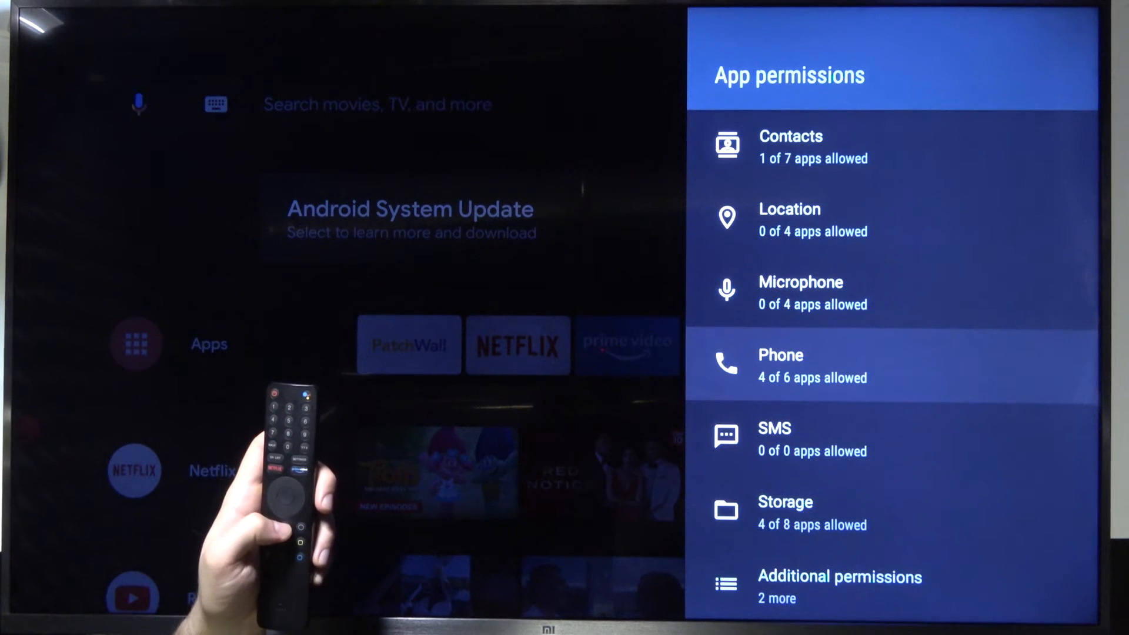
pyautogui.press('Back')
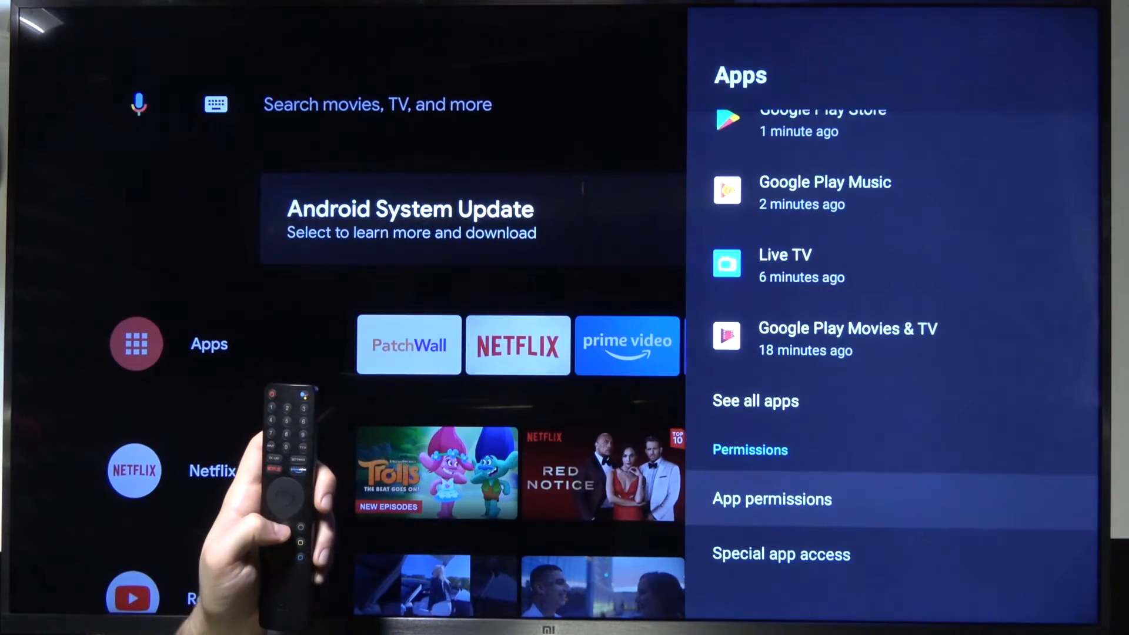